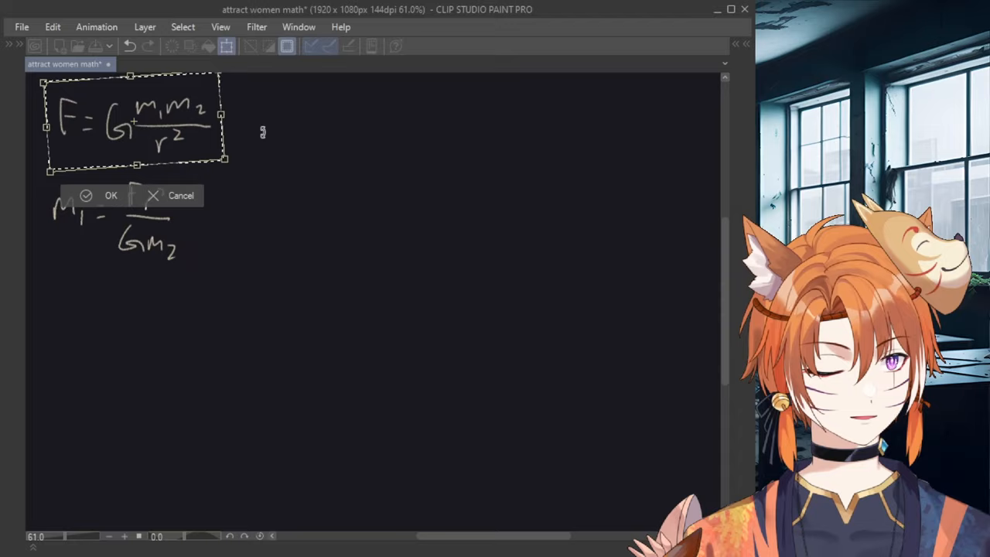
Confirm the formula reposition, jot 62 kg beneath the m1 rearrangement, then undo it.
left_click(101, 195)
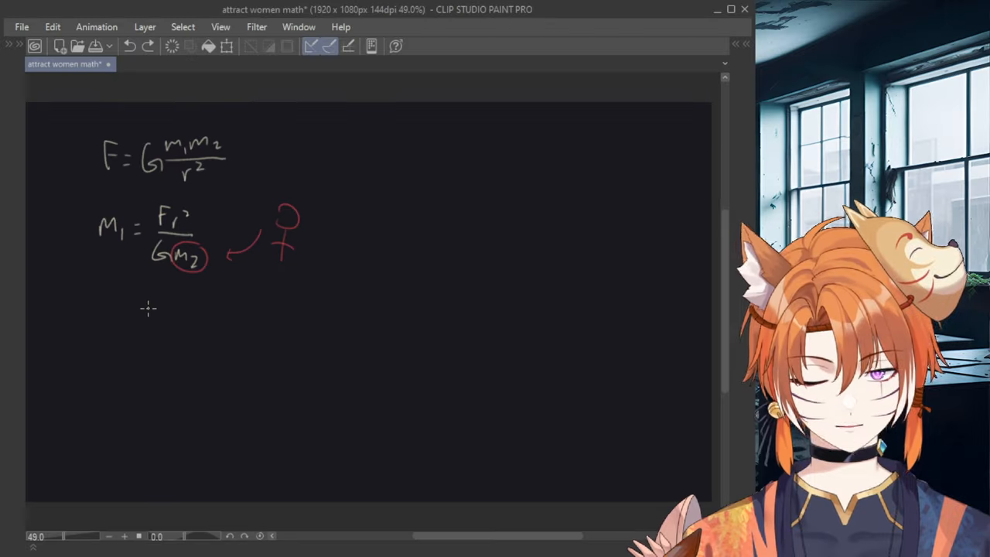
left_click_drag(137, 309, 154, 337)
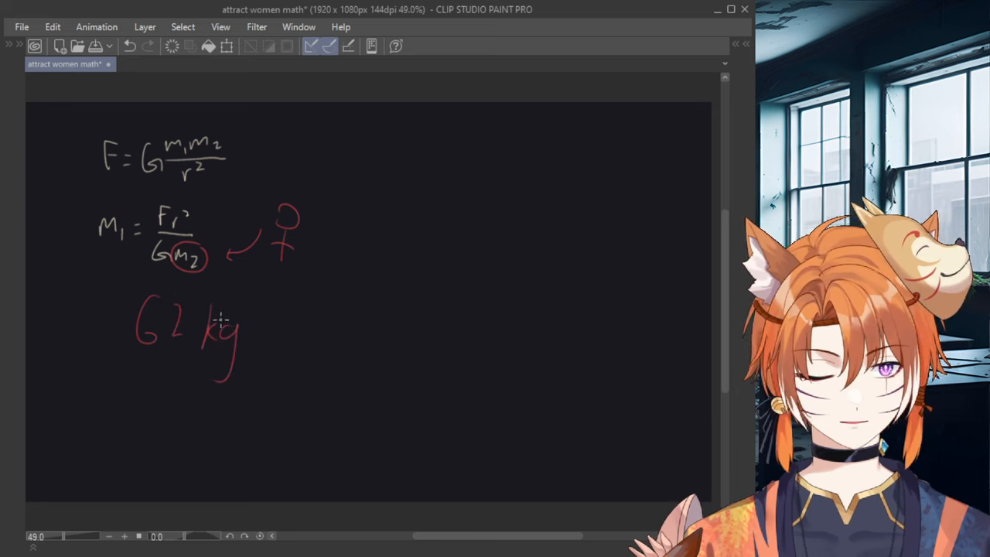
key("ctrl+z")
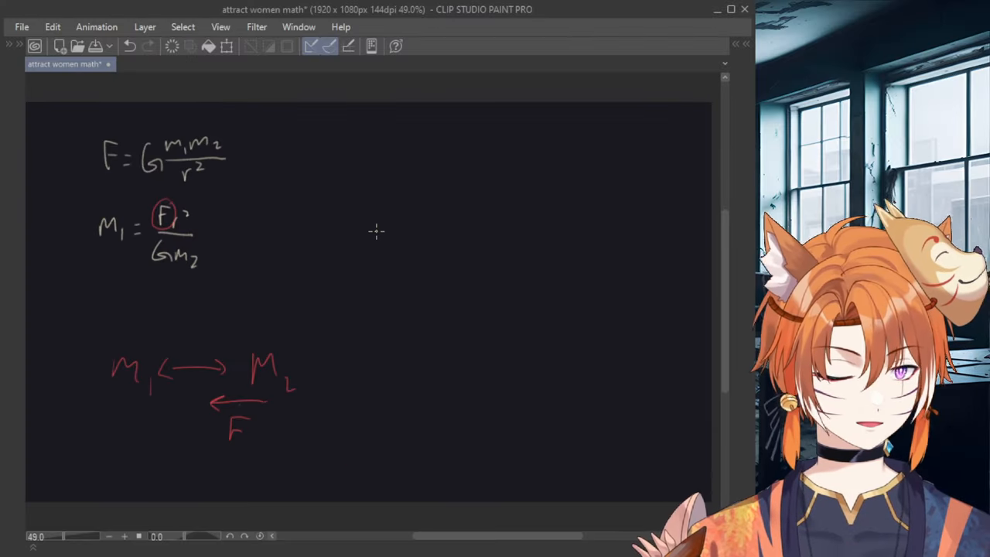
Handwrite F = ma to the right and note the acceleration 1.4 m/s.
left_click_drag(344, 201, 394, 224)
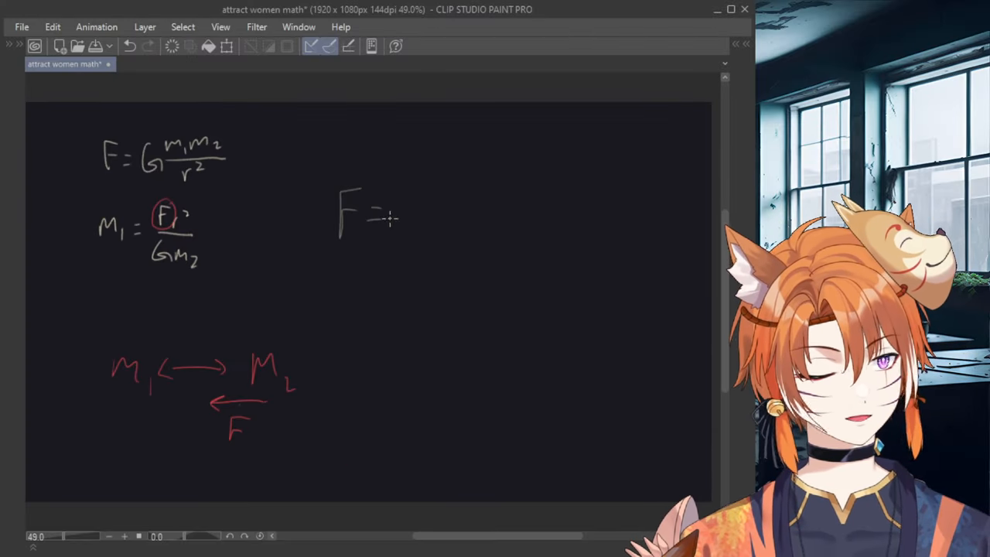
left_click_drag(383, 224, 446, 232)
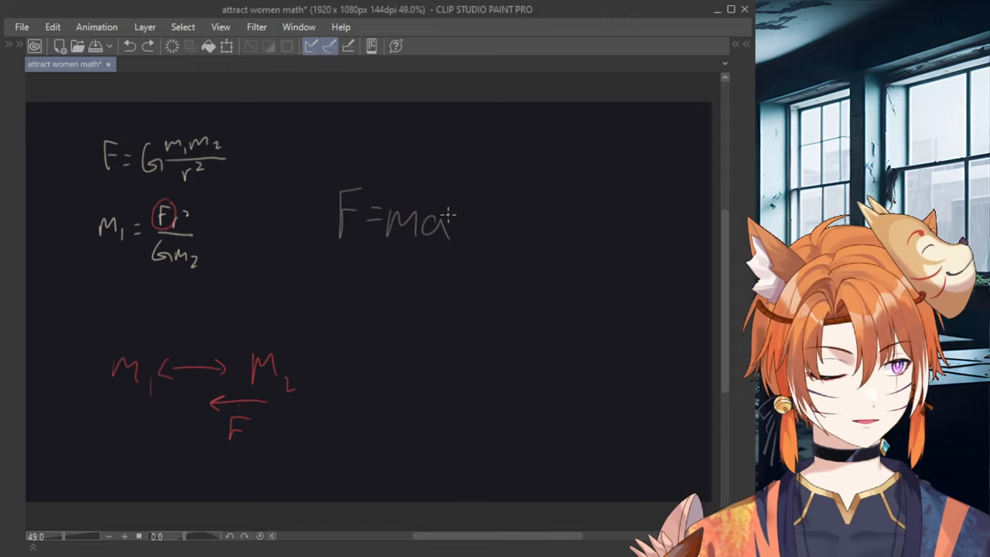
mouse_move(363, 298)
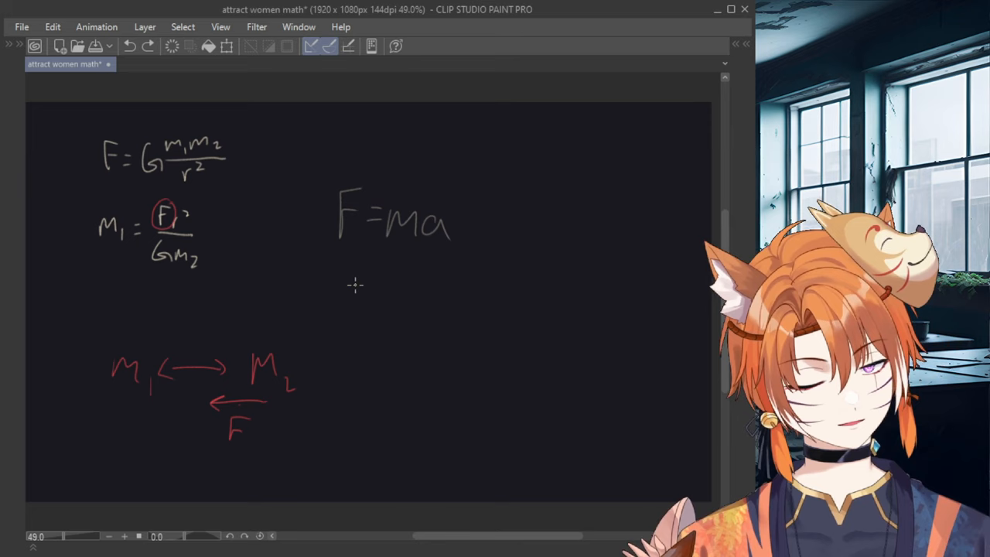
mouse_move(356, 346)
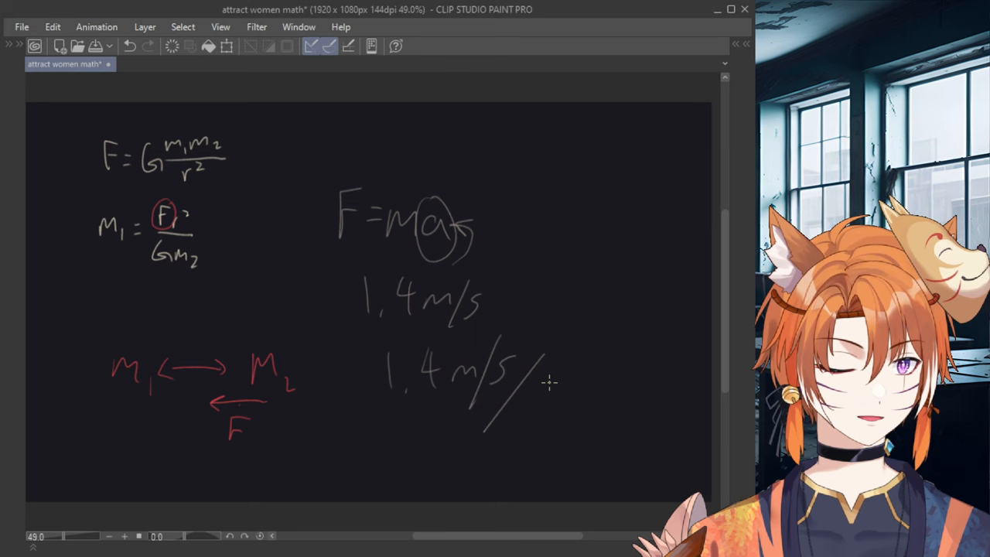
left_click_drag(542, 387, 549, 406)
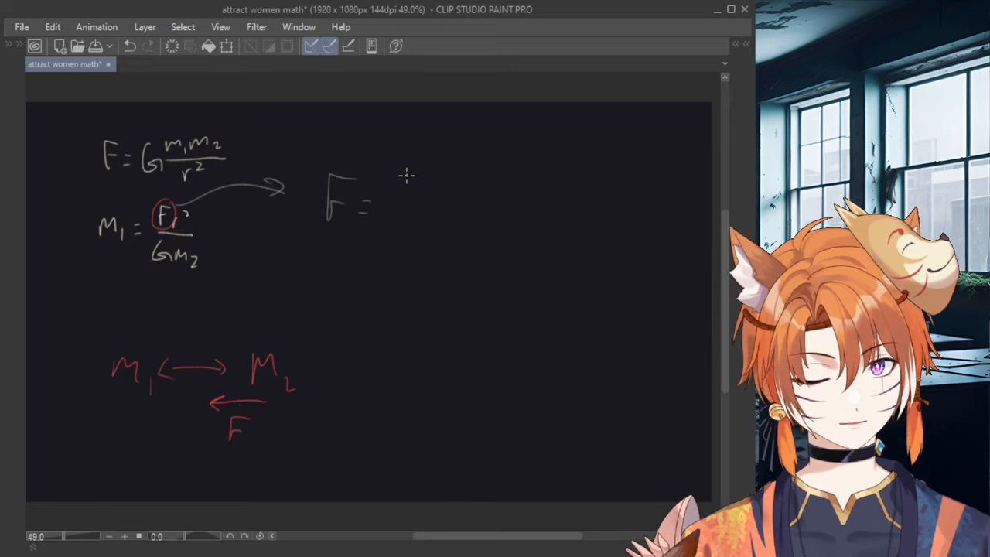
Write F = 62 kg × 1.4 m/s² and start the result line with an equals sign.
left_click_drag(394, 209, 480, 209)
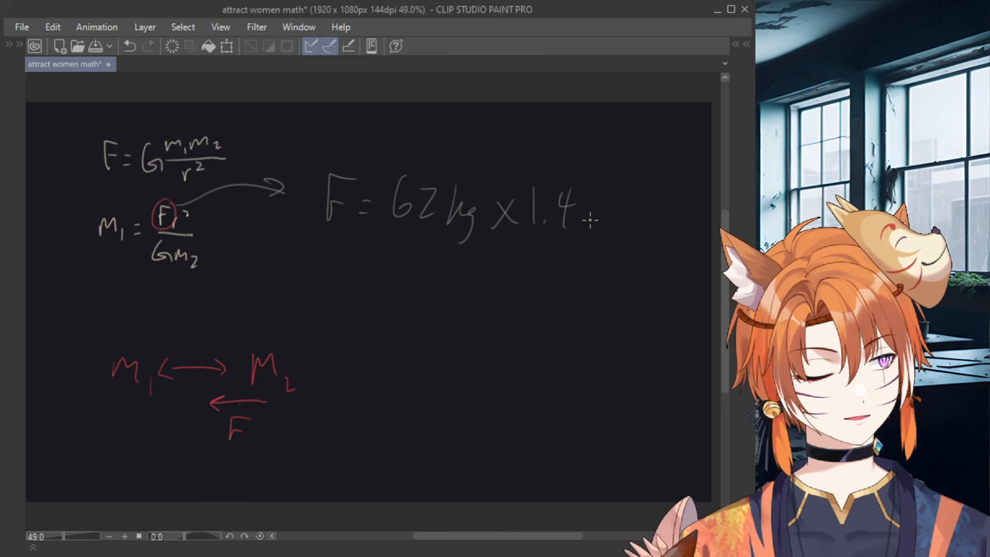
left_click_drag(591, 220, 642, 232)
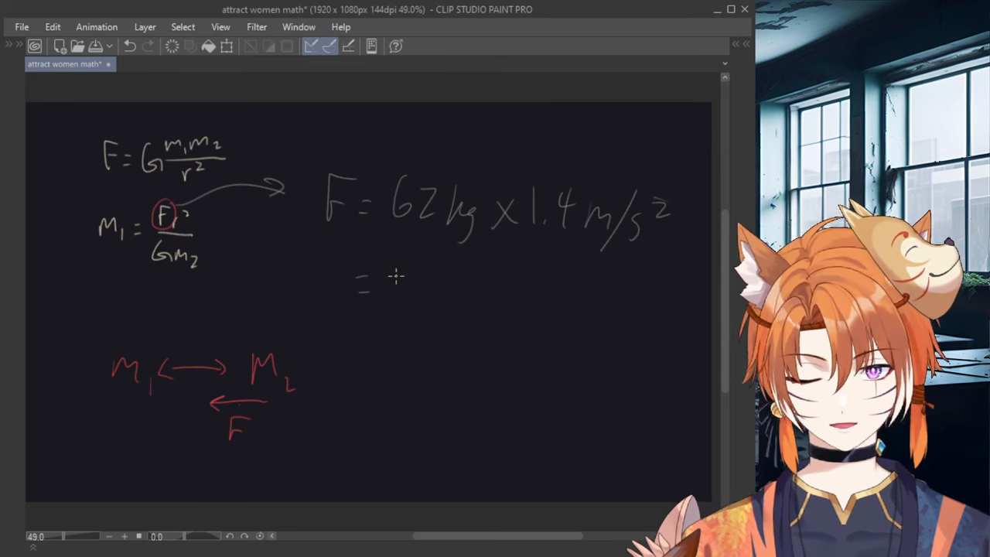
left_click_drag(387, 287, 487, 301)
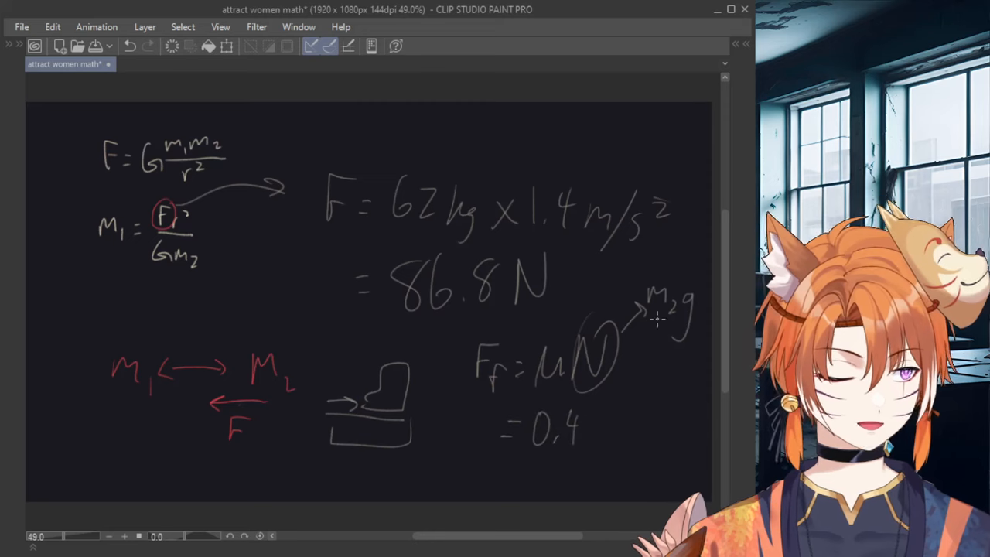
Note N = m2g and substitute 0.4 and 62 into the friction force.
left_click_drag(657, 317, 622, 410)
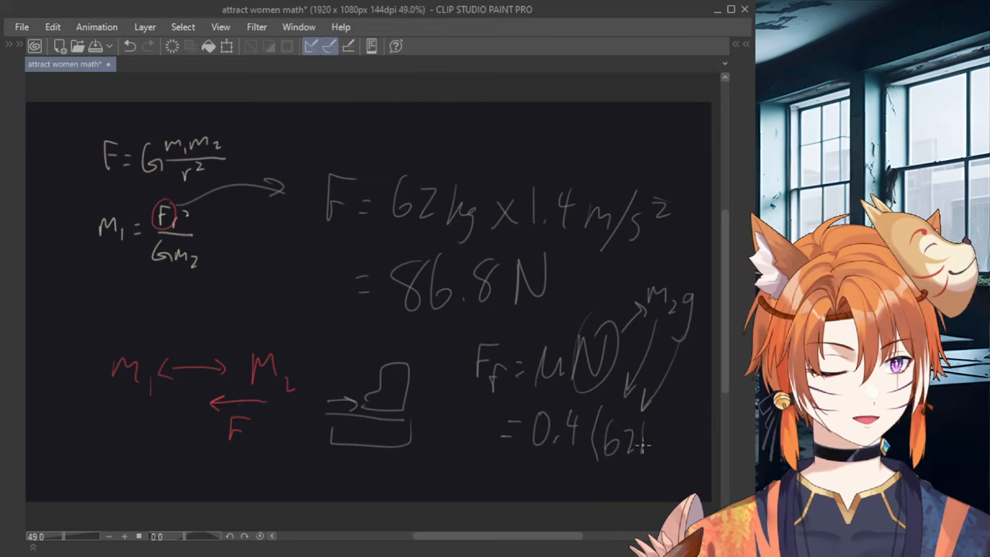
left_click_drag(647, 430, 657, 461)
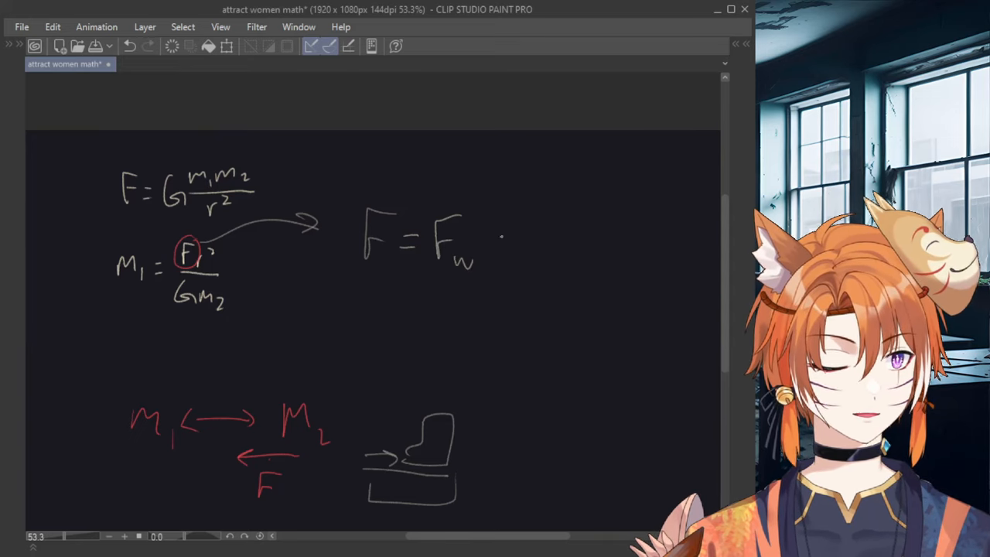
Write F = F_w + F_f and the line = 86.8 + 243.04.
left_click_drag(495, 240, 554, 247)
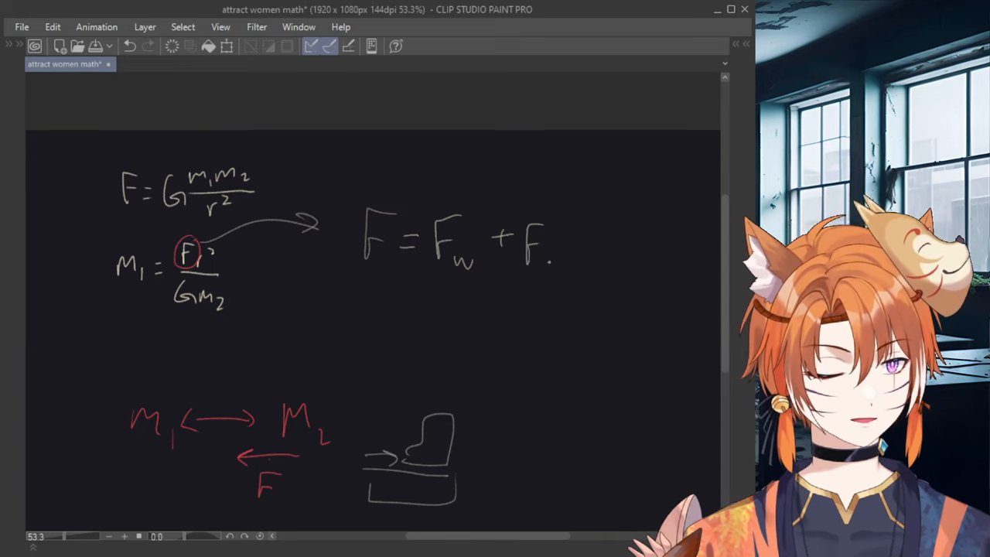
left_click_drag(542, 248, 549, 266)
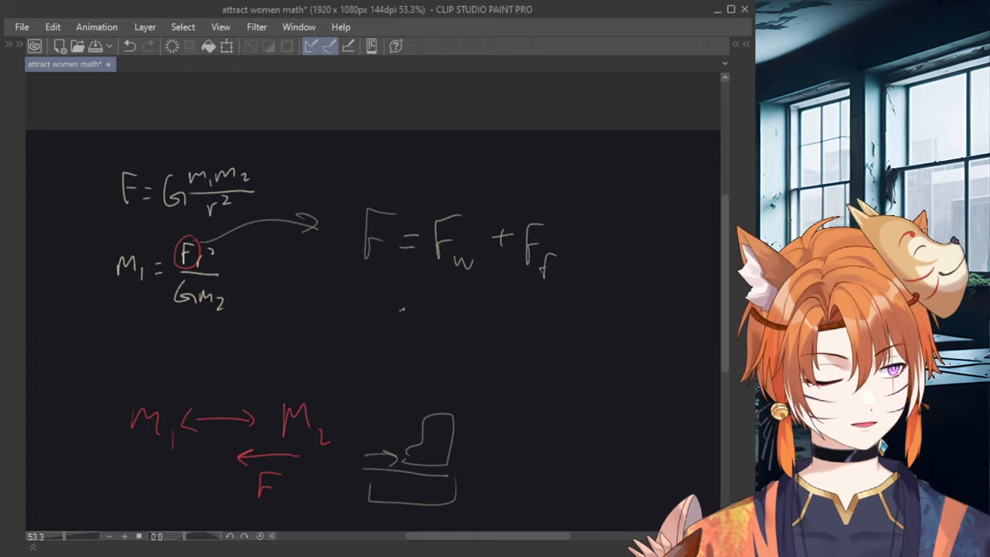
left_click_drag(399, 317, 449, 319)
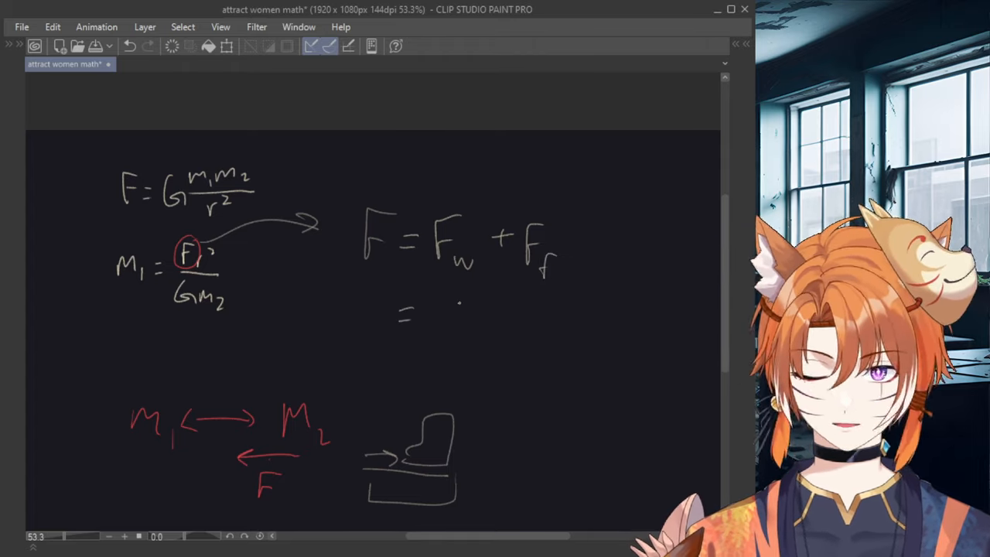
left_click_drag(433, 310, 511, 317)
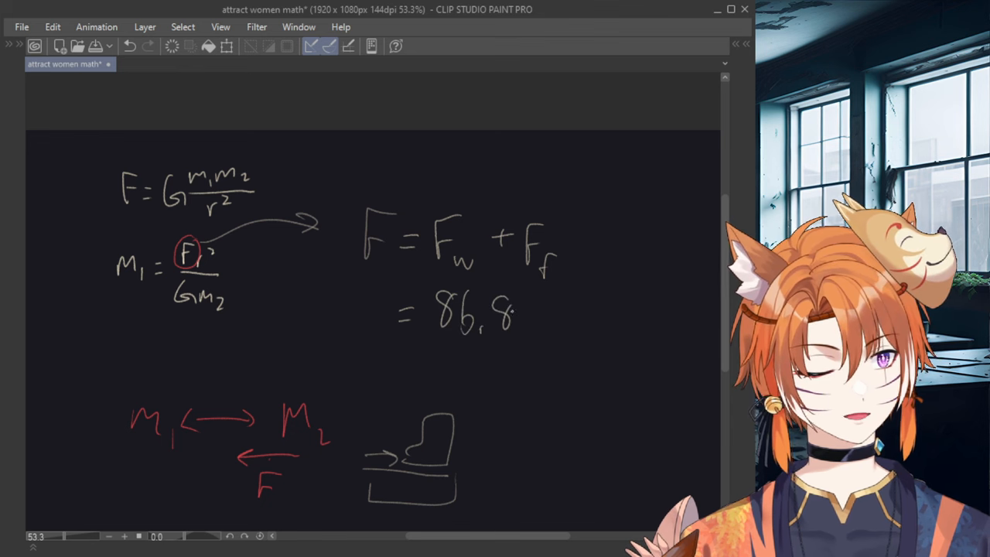
left_click_drag(526, 317, 595, 317)
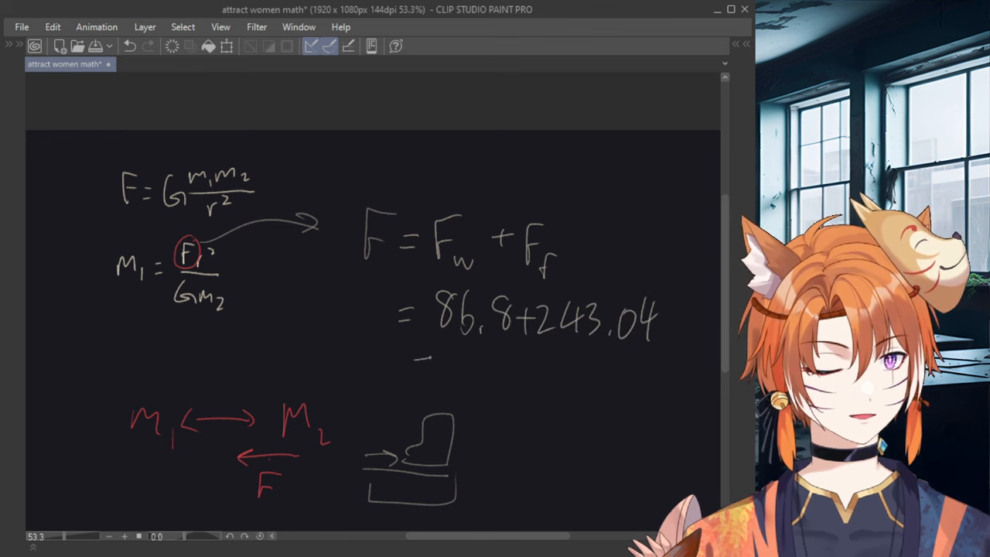
Write the total force of about 329 on the line below.
left_click_drag(418, 363, 541, 376)
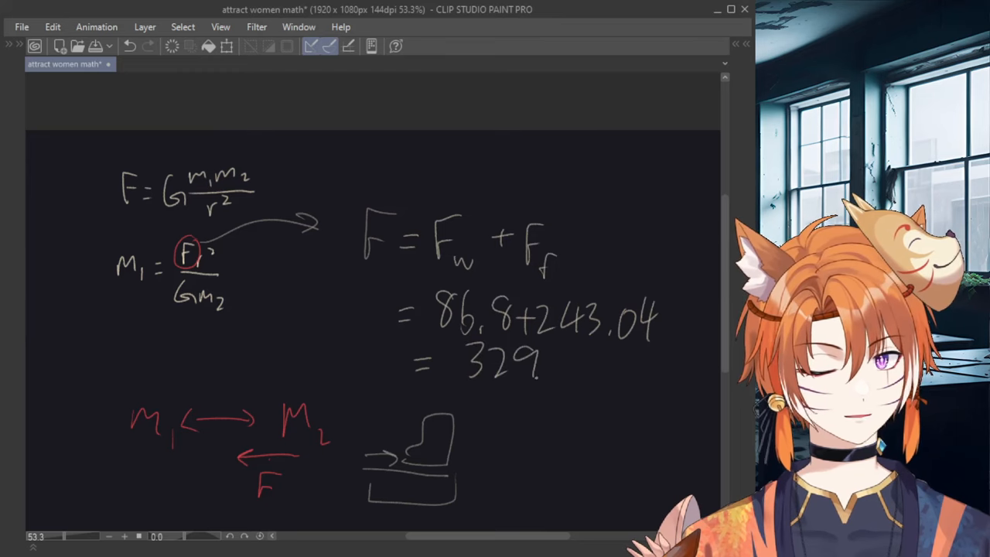
left_click_drag(549, 368, 634, 384)
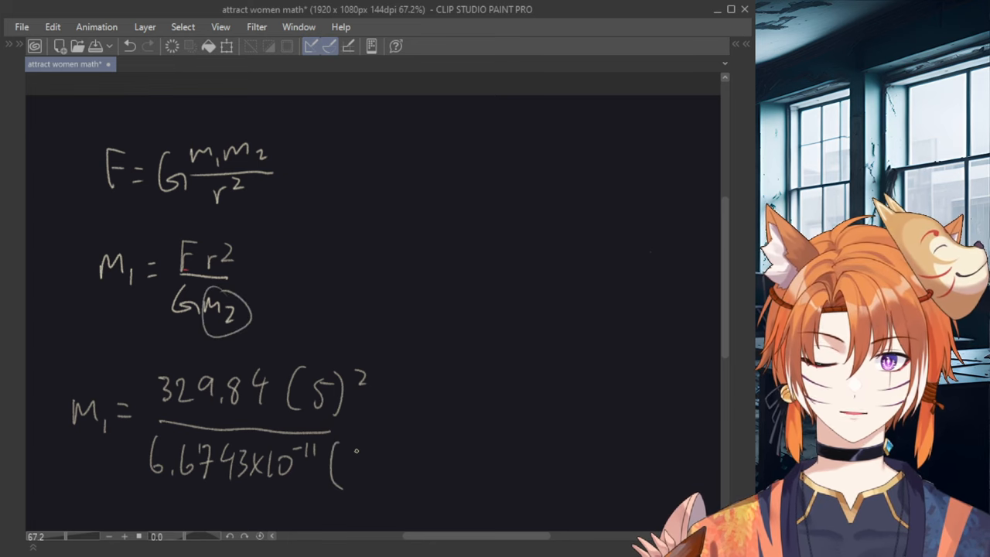
Add (62) to the denominator and write the result m1 ≈ 19927183… with trailing scribble.
left_click_drag(343, 464, 394, 464)
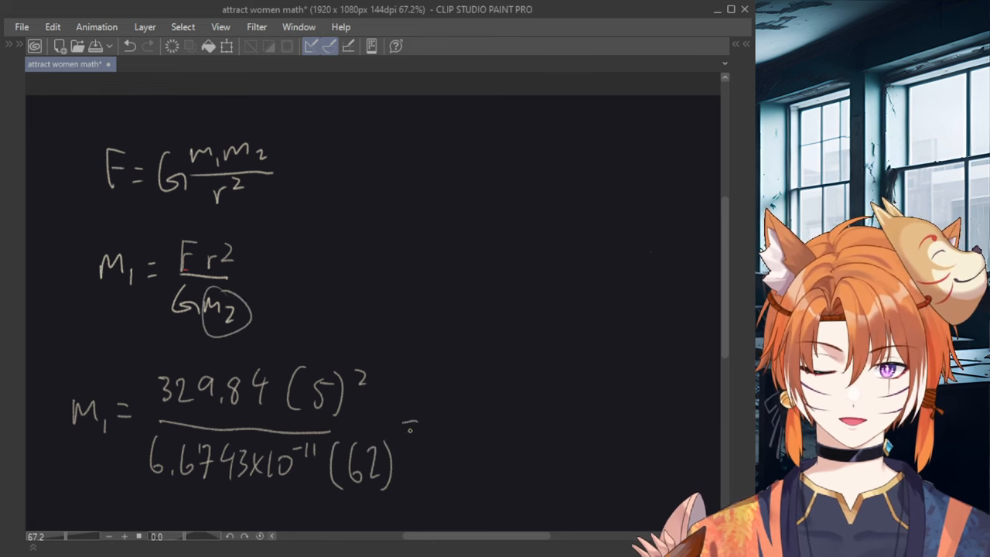
left_click_drag(405, 430, 421, 440)
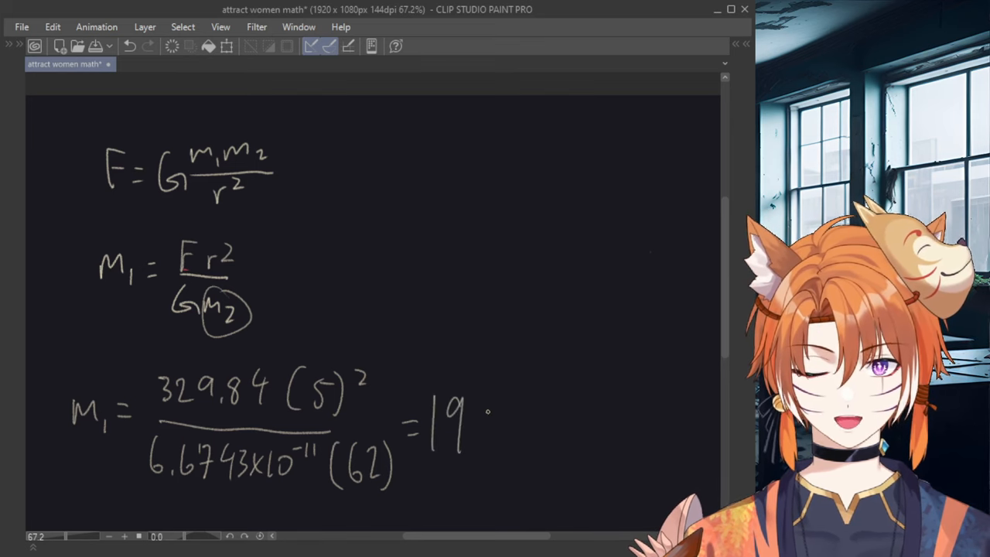
left_click_drag(464, 417, 557, 418)
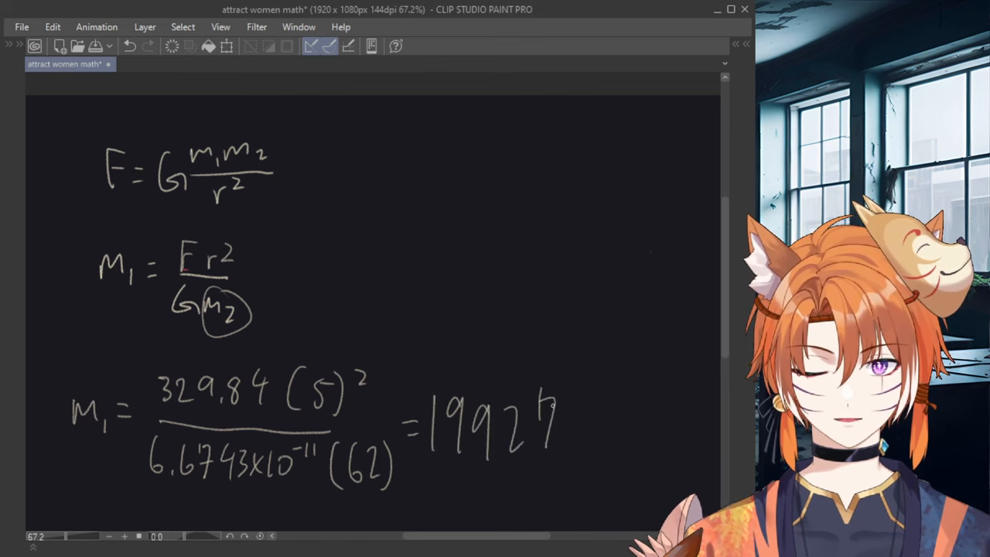
left_click_drag(557, 430, 619, 434)
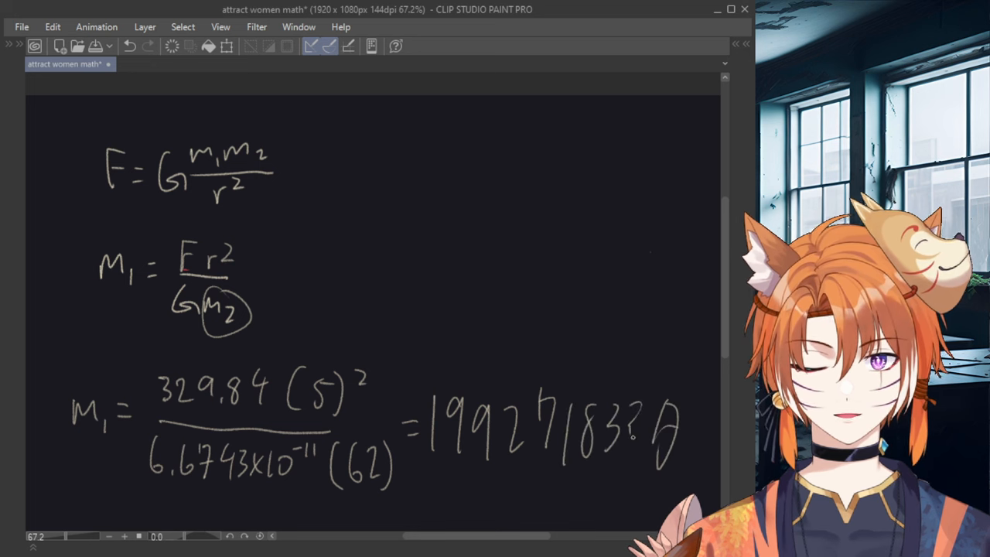
left_click_drag(642, 433, 711, 449)
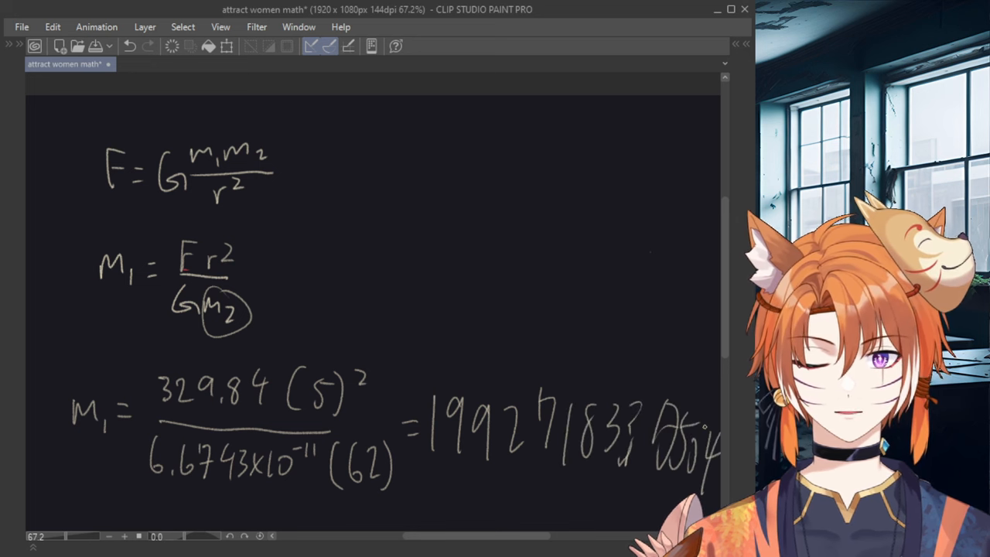